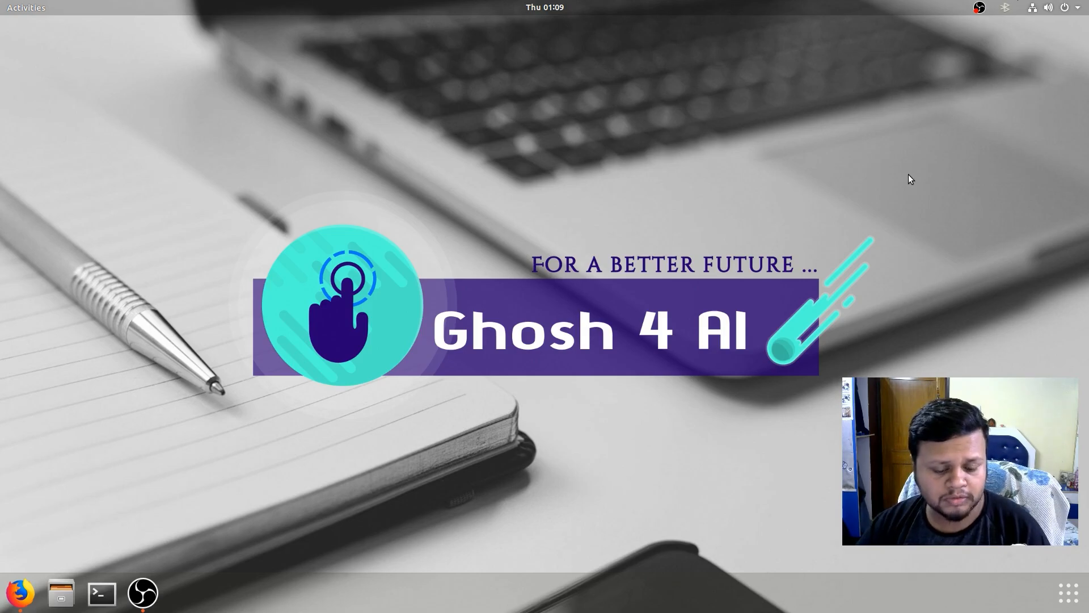
mouse_move(632, 228)
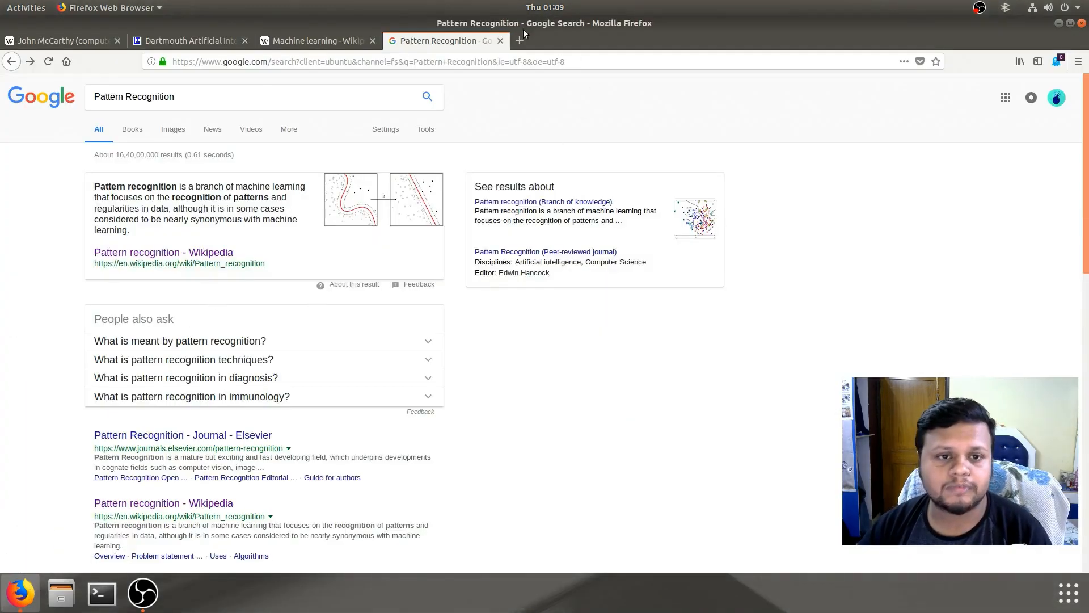
- Switch to the Dartmouth AI Conference tab and highlight the proposal's conjecture sentence while reading
left_click(188, 40)
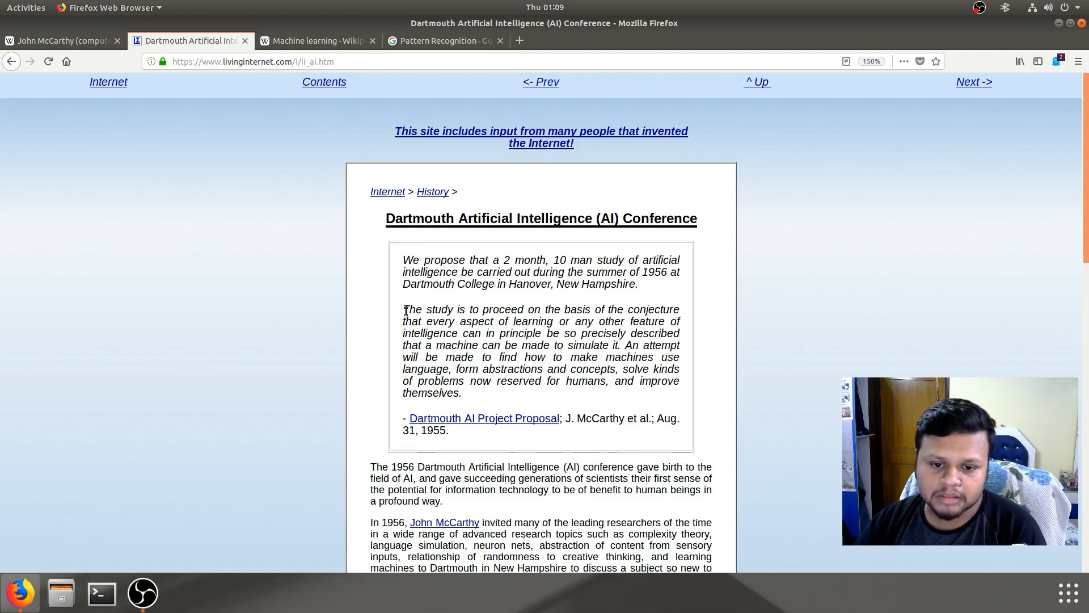
left_click_drag(403, 310, 592, 309)
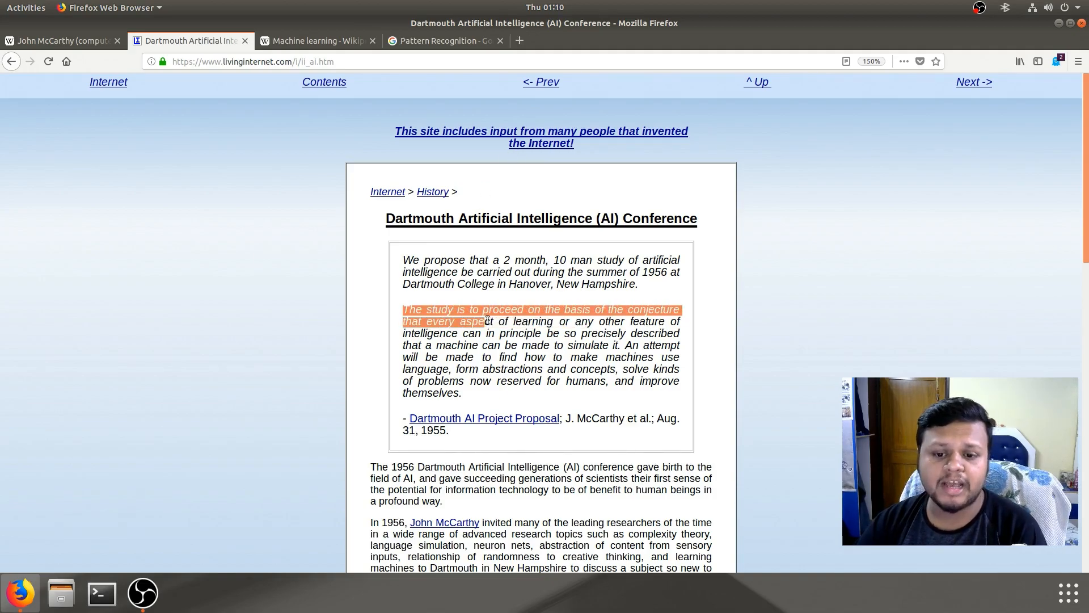
left_click_drag(486, 322, 612, 322)
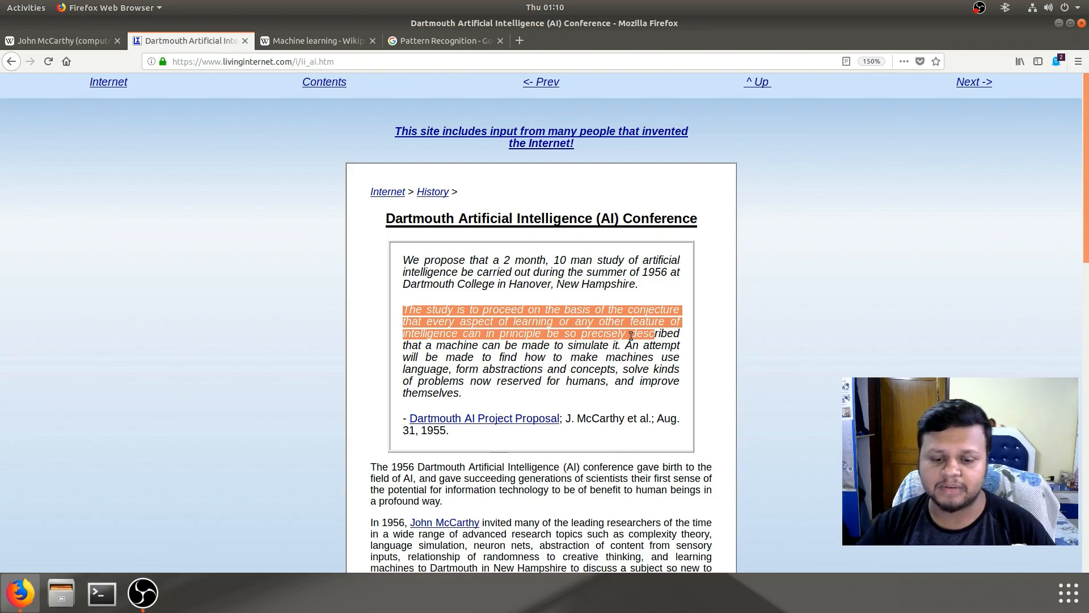
left_click_drag(632, 333, 570, 346)
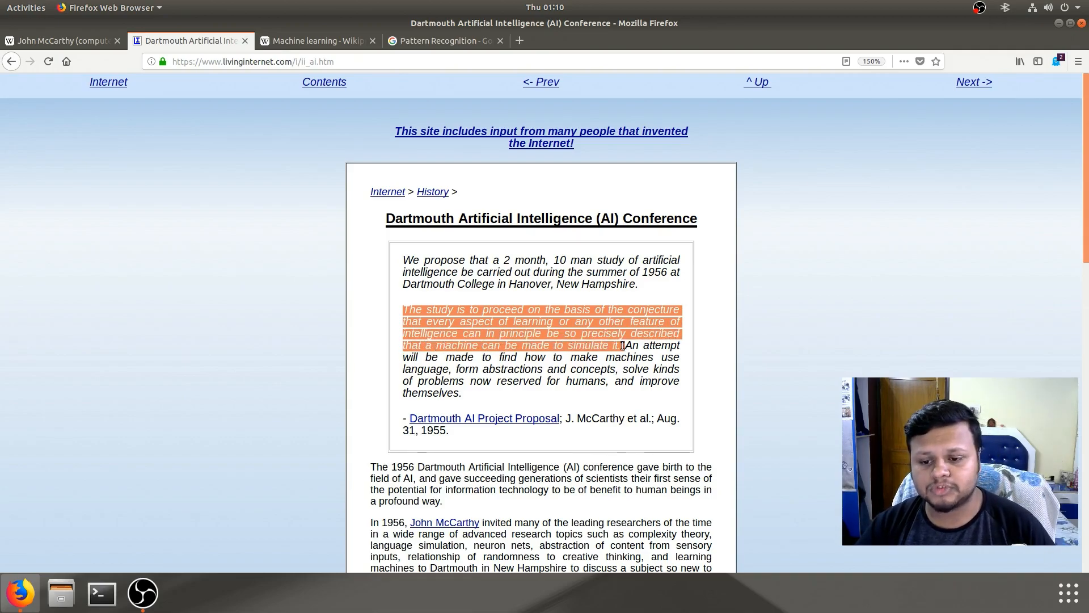
left_click(625, 345)
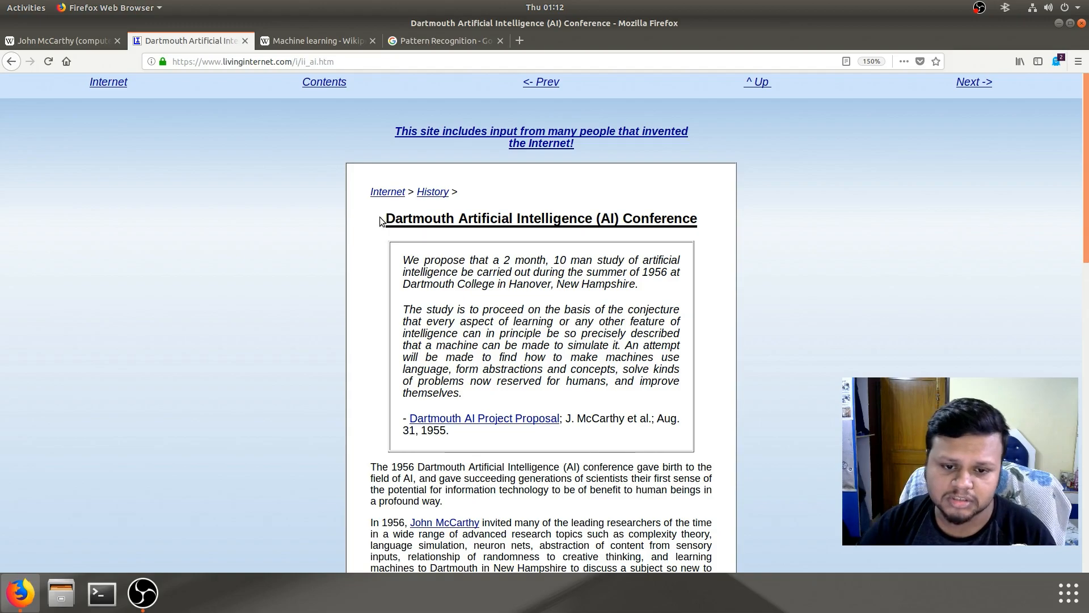
- Highlight the conference title and the J. McCarthy citation, then go to the John McCarthy article
left_click_drag(387, 218, 697, 218)
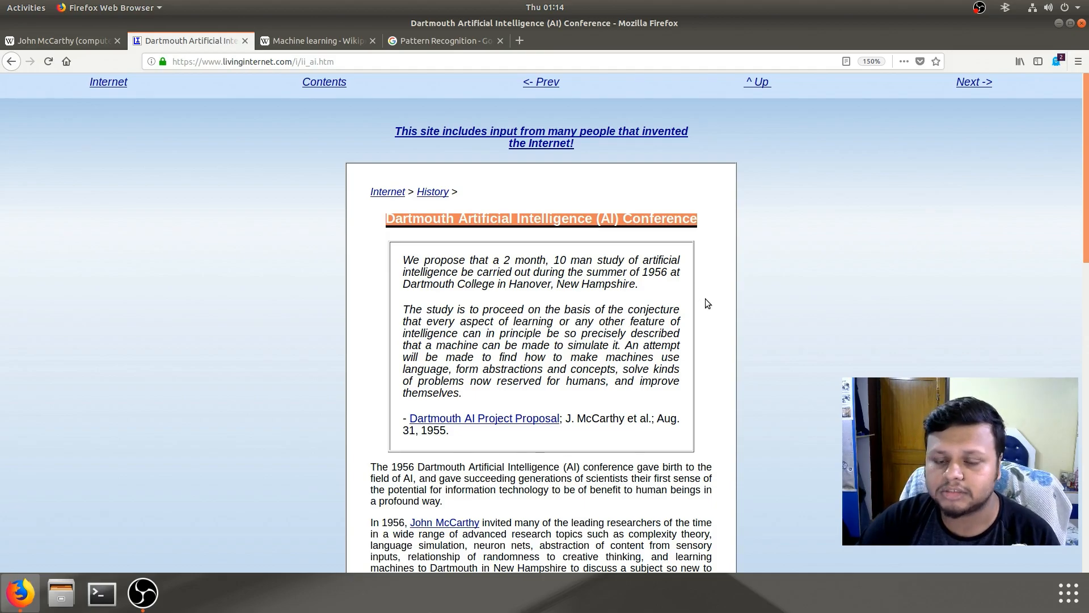
scroll("down", 3)
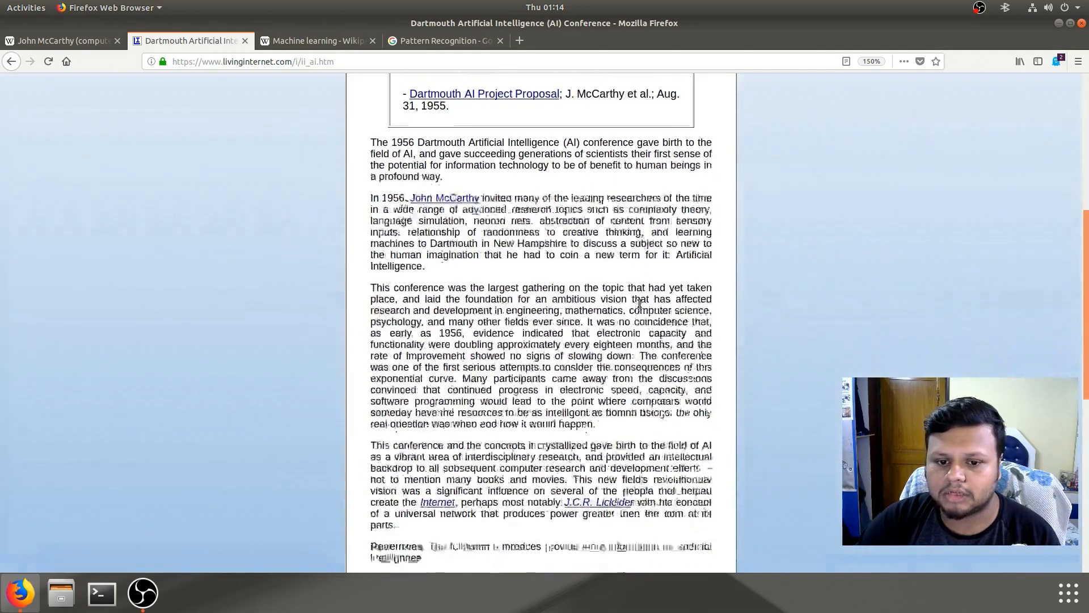
scroll("down", 3)
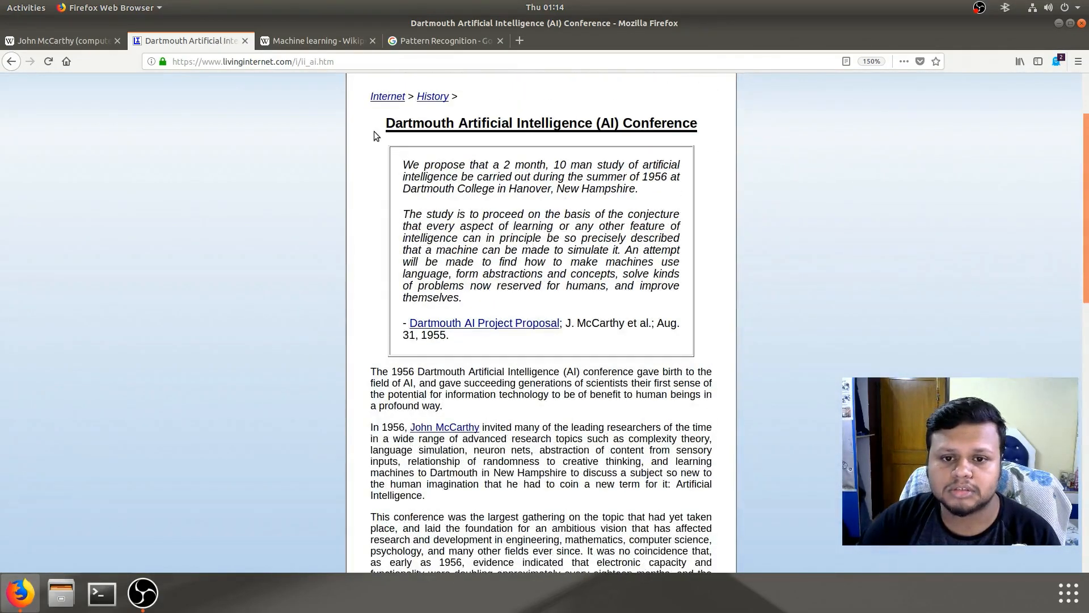
left_click_drag(386, 123, 691, 123)
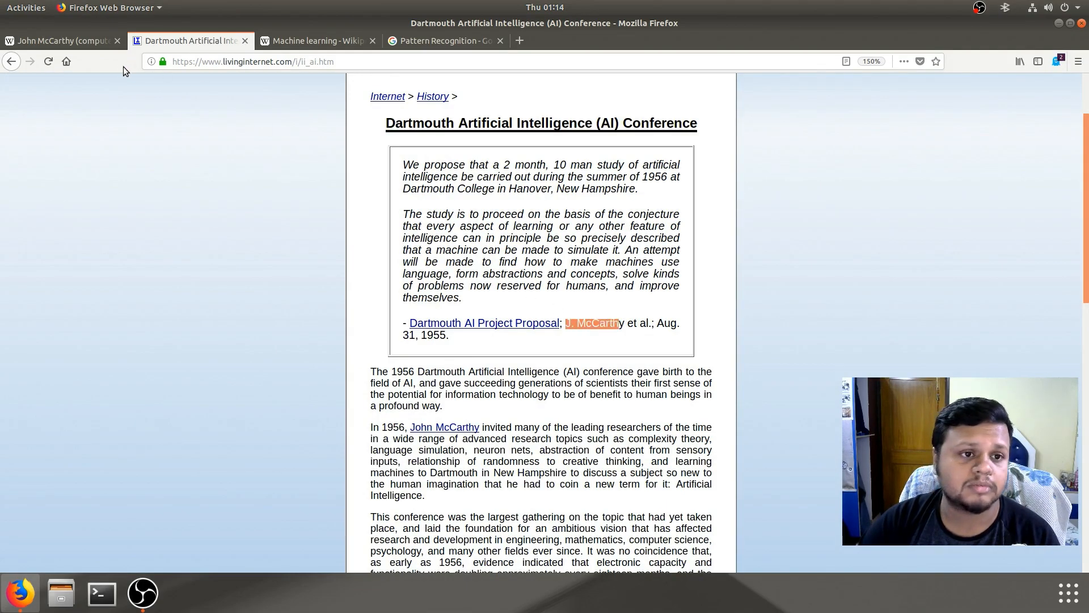
left_click(59, 40)
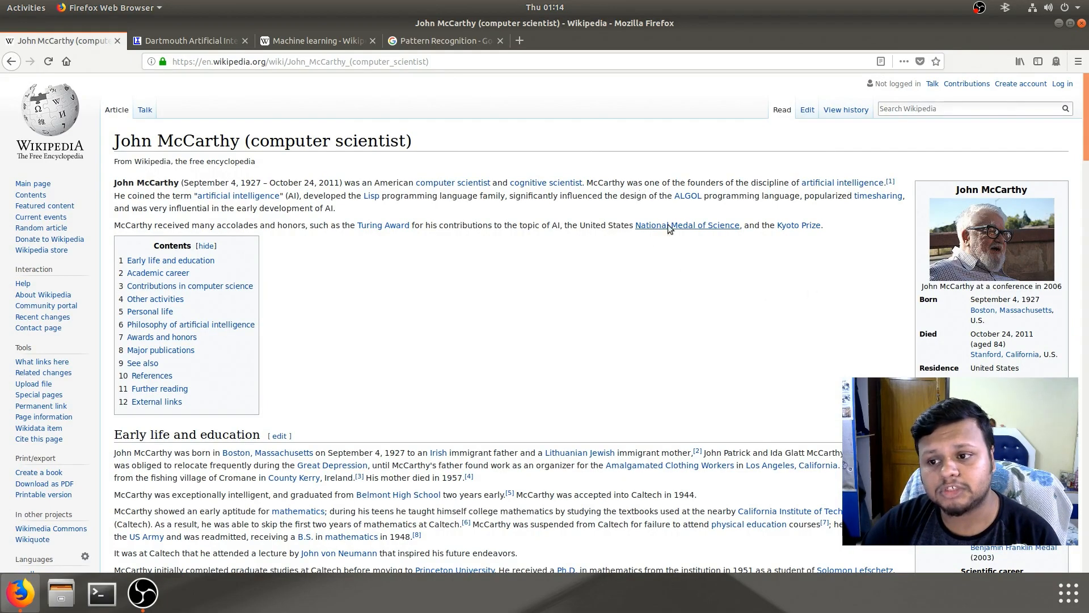
- Scroll the John McCarthy article down to Early life and education and Academic career
scroll("down", 3)
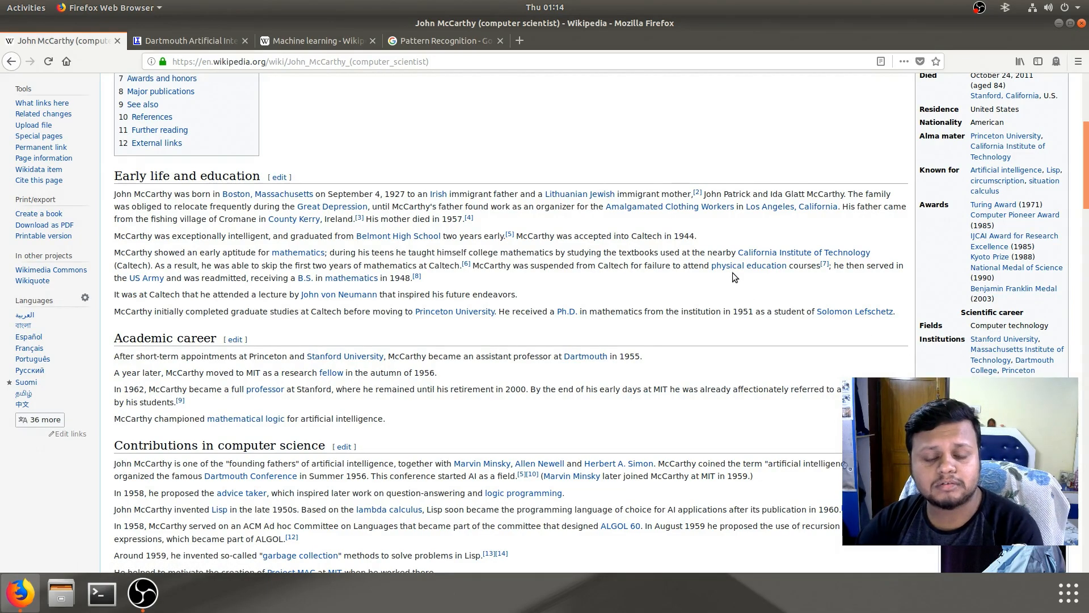
mouse_move(747, 265)
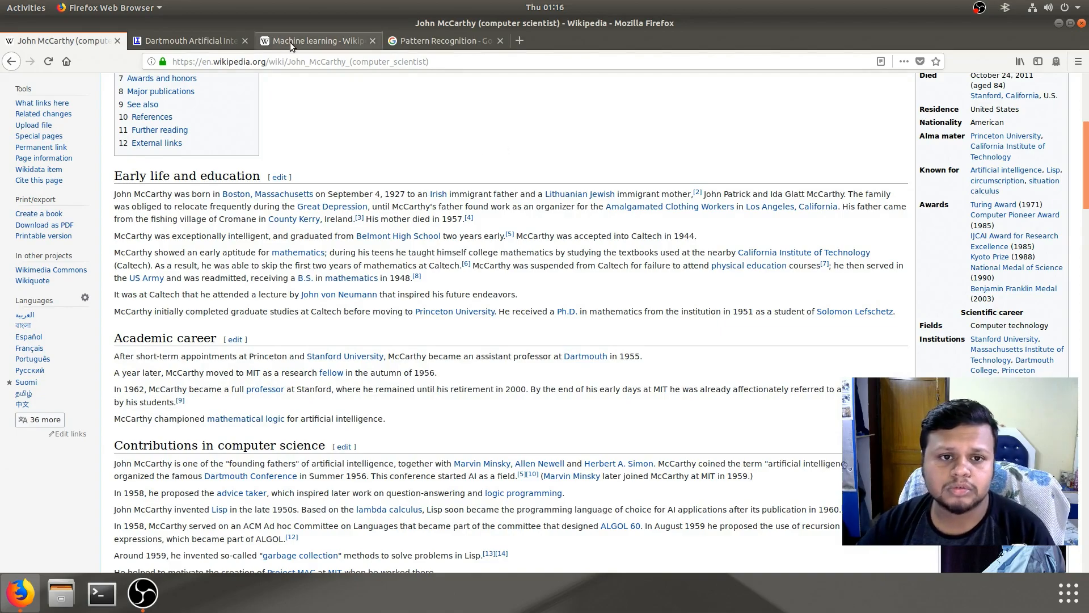
- On the Machine learning tab, highlight Tom M. Mitchell's definition through 'performance at tasks'
left_click(316, 40)
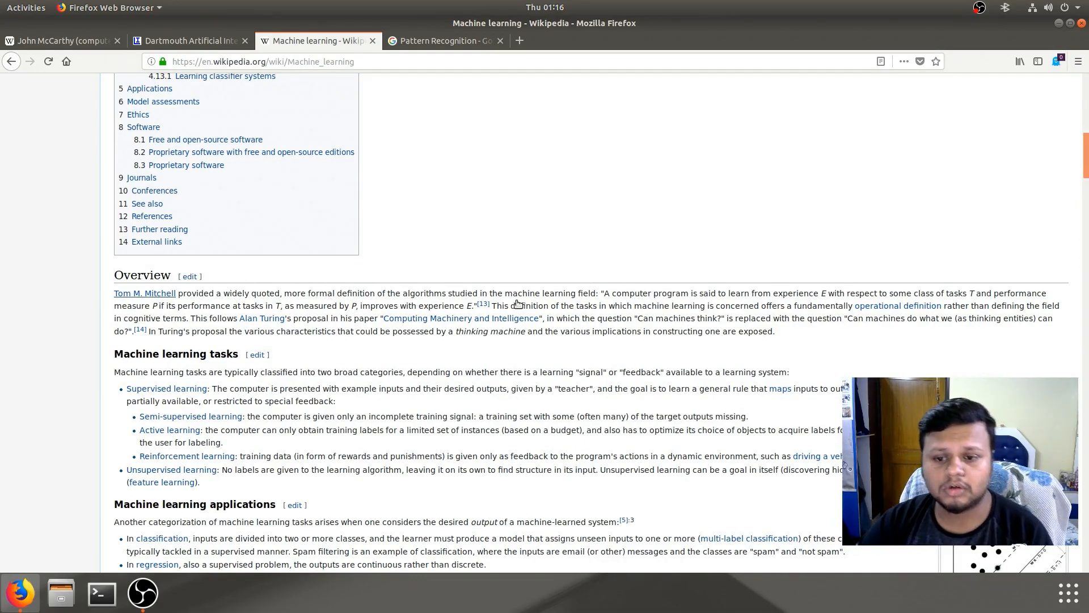
mouse_move(560, 304)
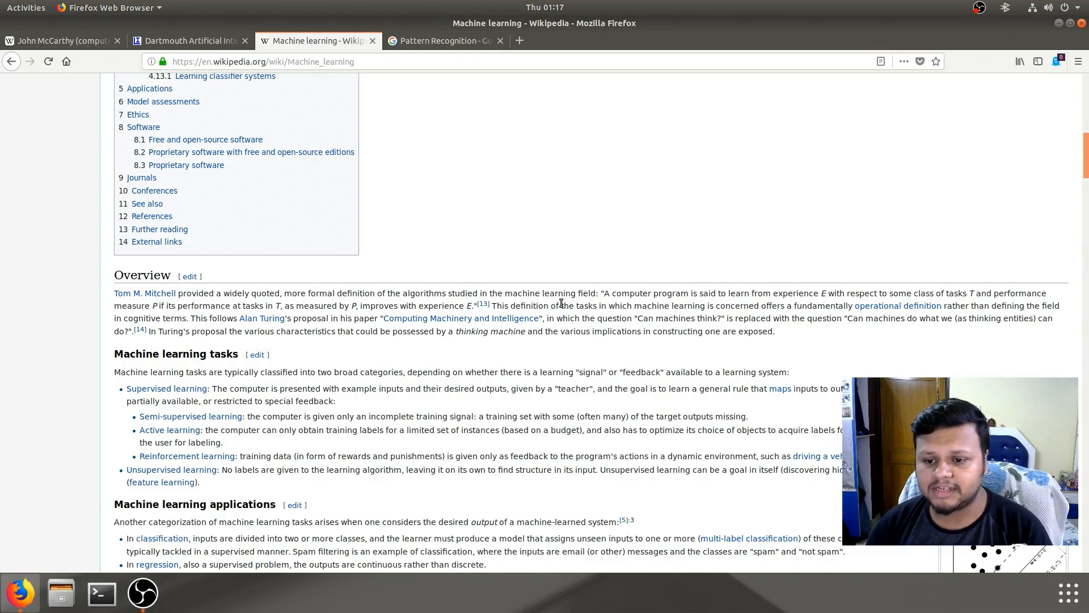
double_click(620, 293)
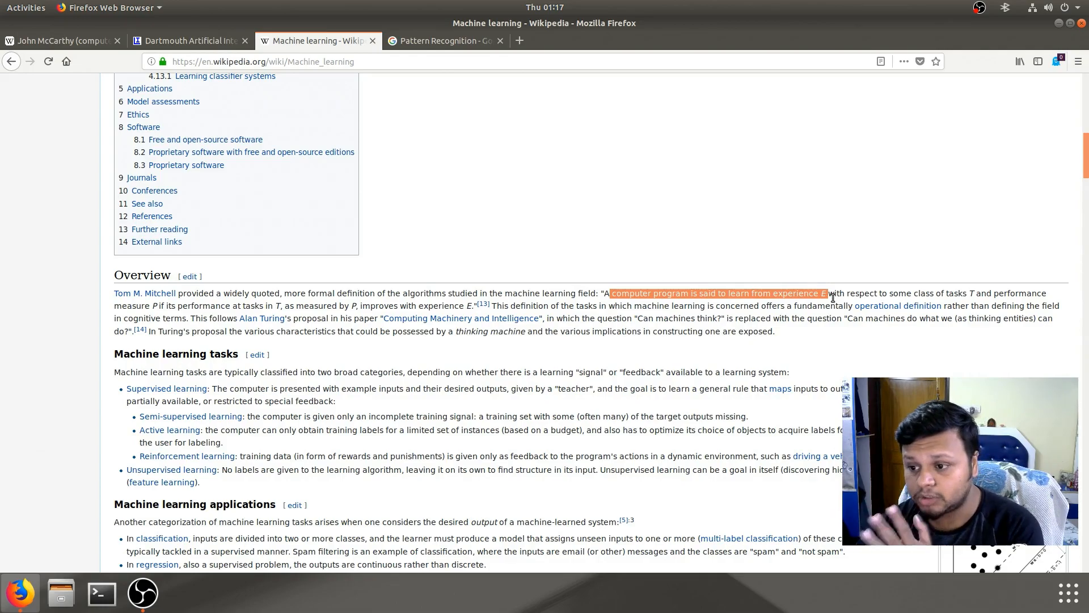
left_click_drag(823, 293, 993, 293)
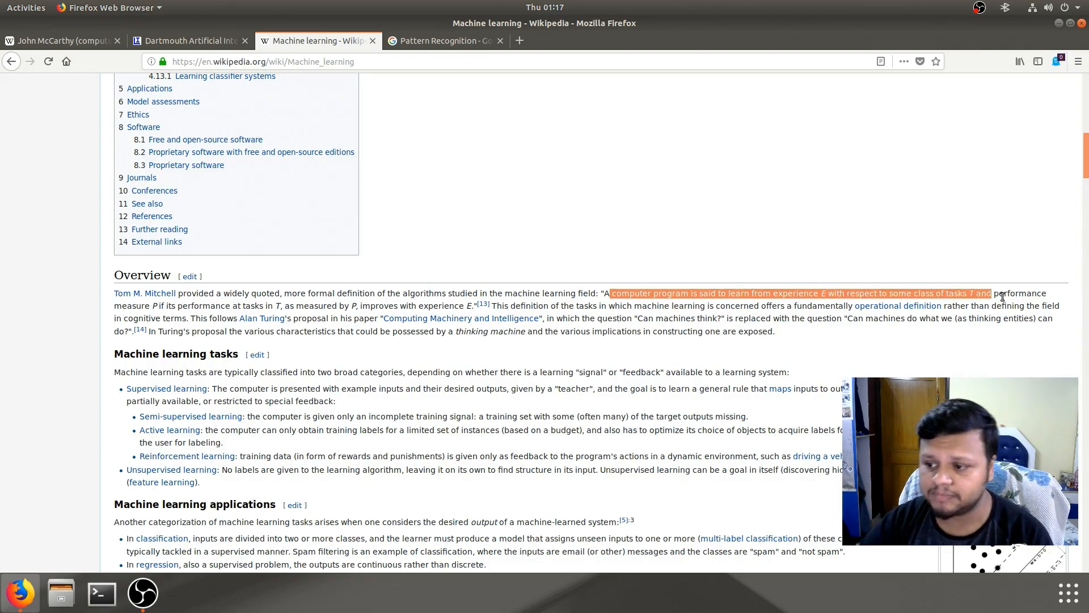
left_click_drag(993, 292, 163, 306)
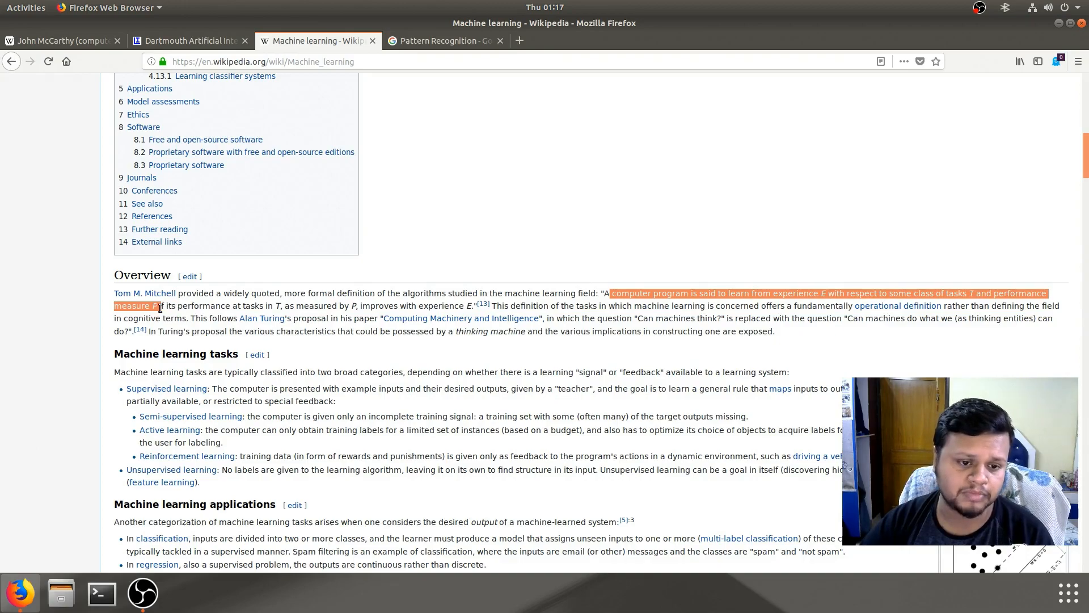
left_click_drag(164, 306, 257, 306)
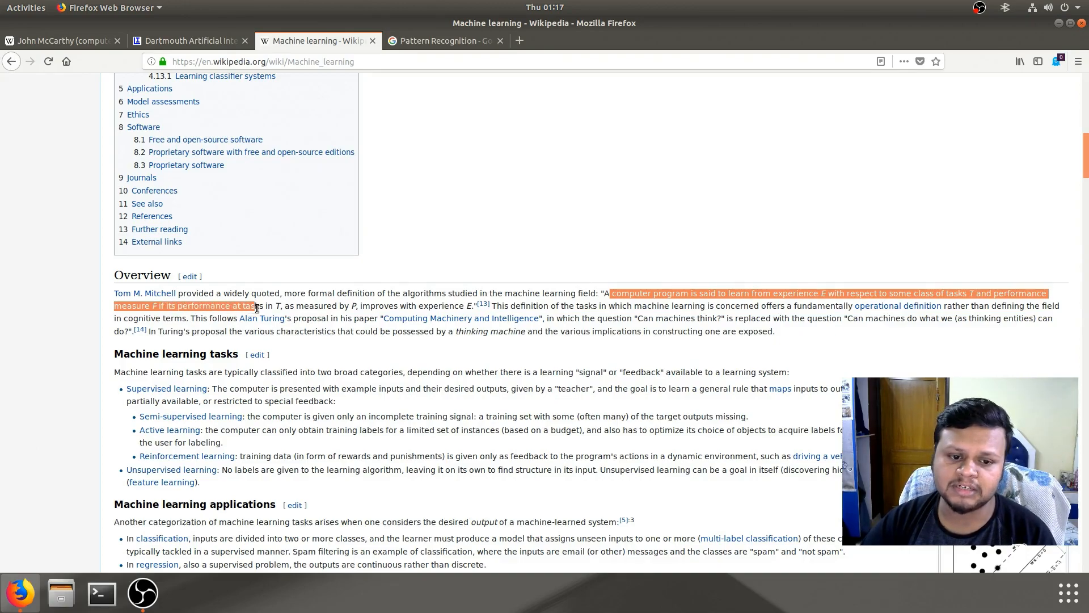
left_click_drag(256, 306, 350, 306)
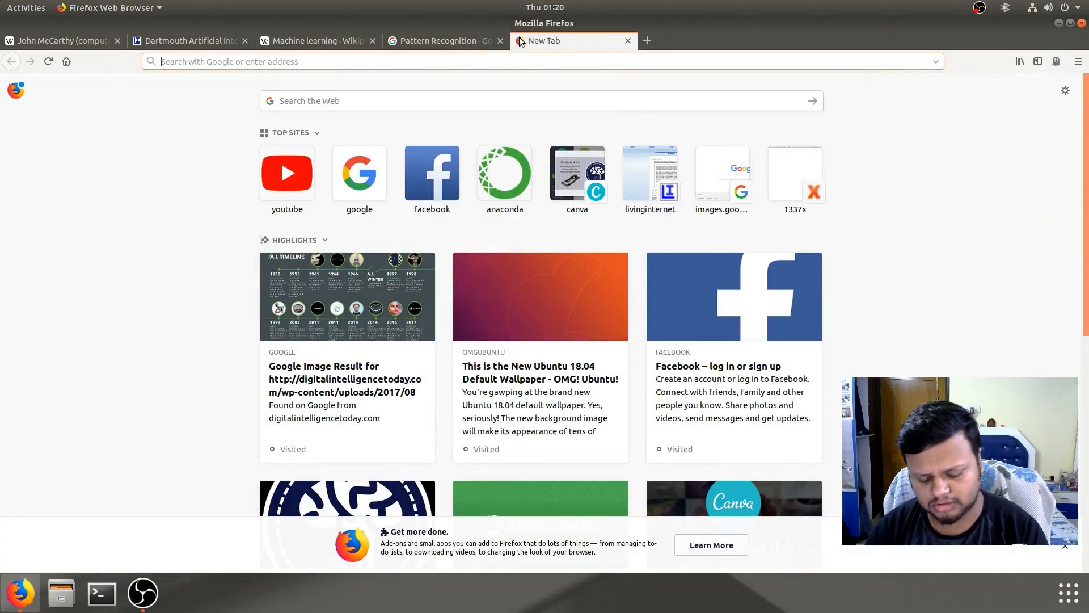
- Search 'Data science', open the Wikipedia article and highlight 'fourth paradigm'
type("Data sci")
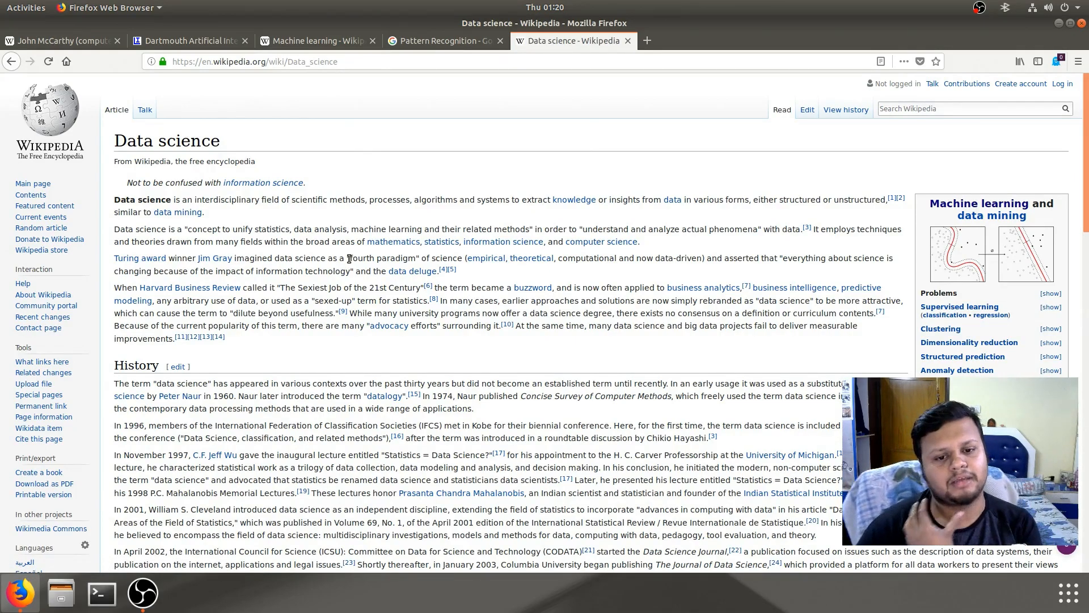
double_click(383, 257)
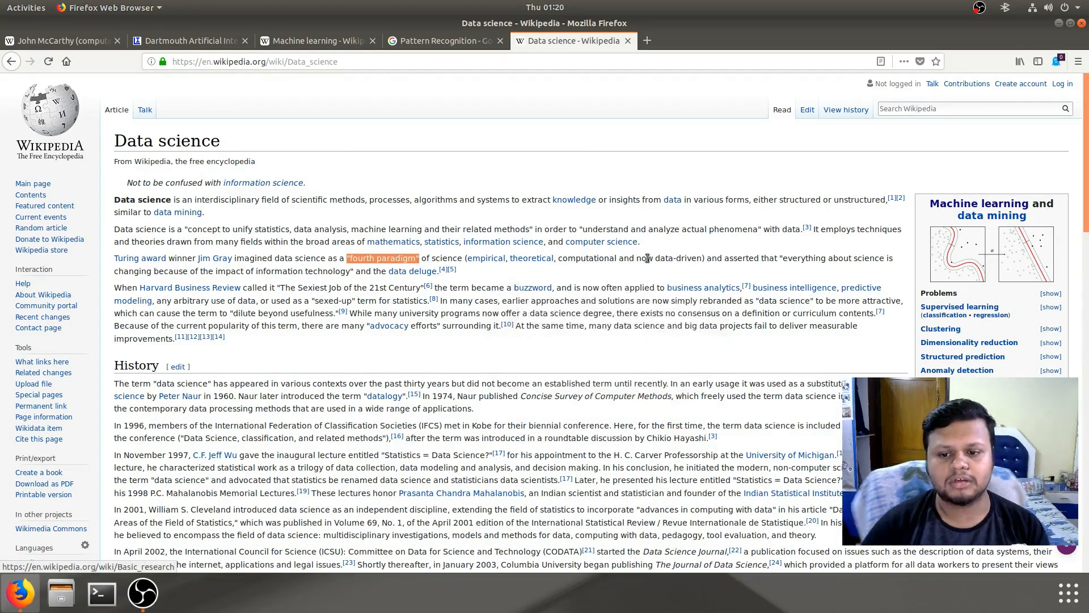
mouse_move(652, 254)
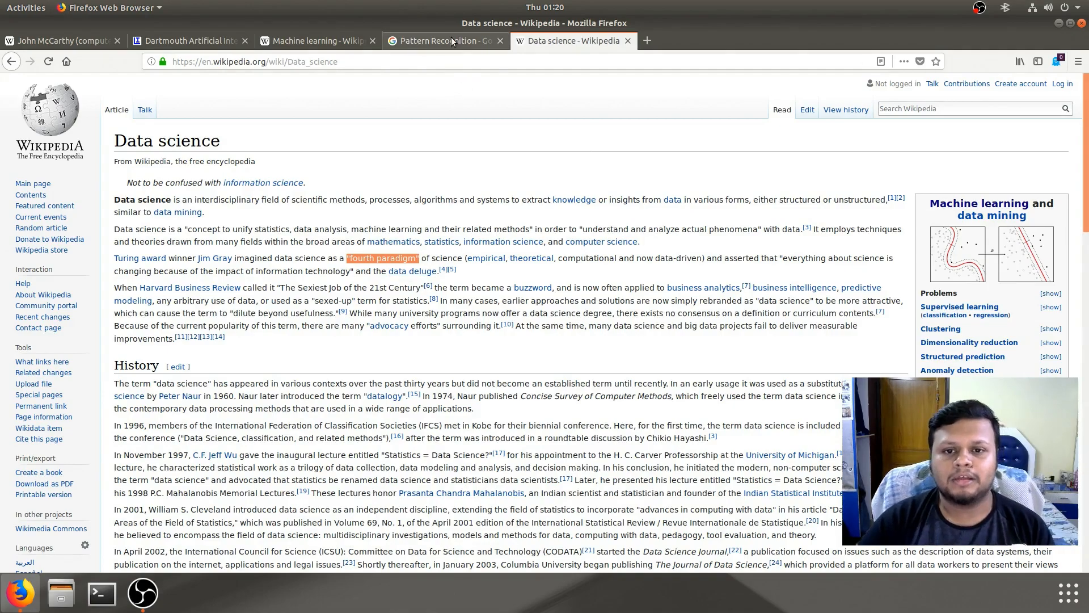
- Return to the Pattern Recognition Google Search tab
left_click(443, 40)
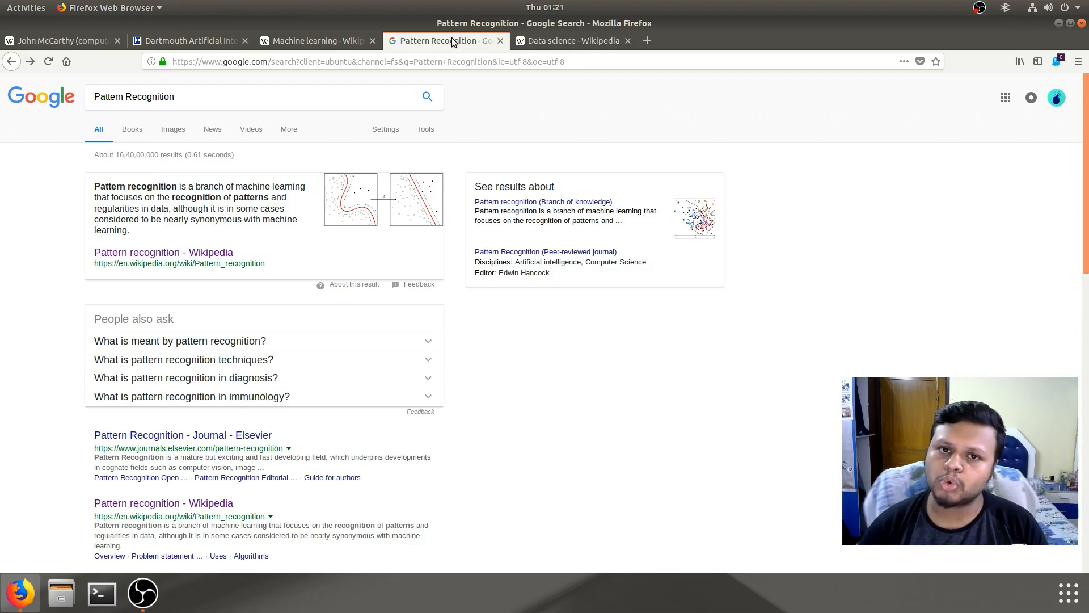
mouse_move(445, 40)
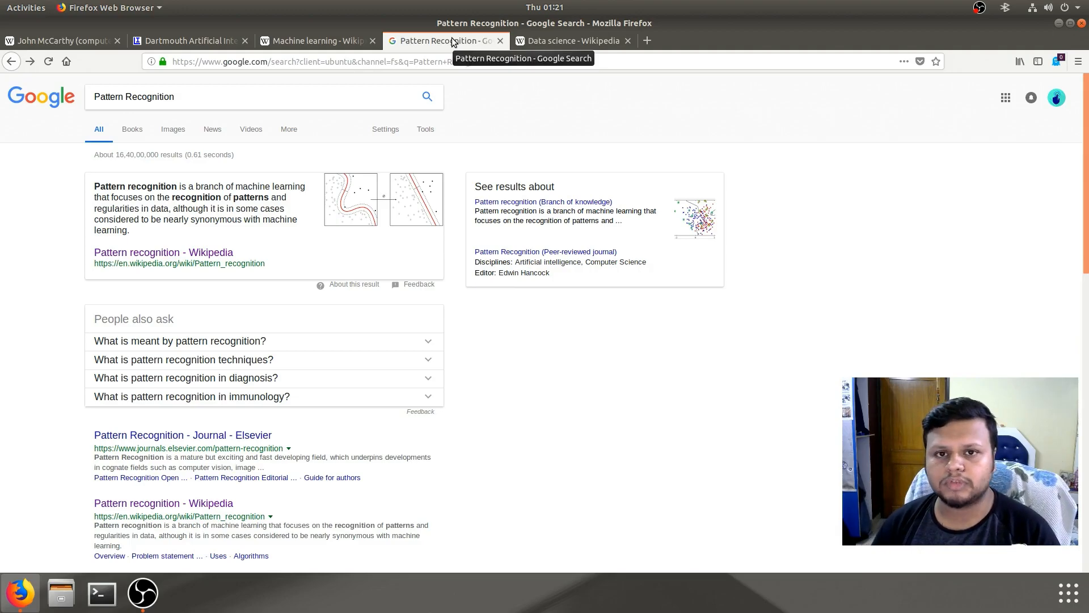